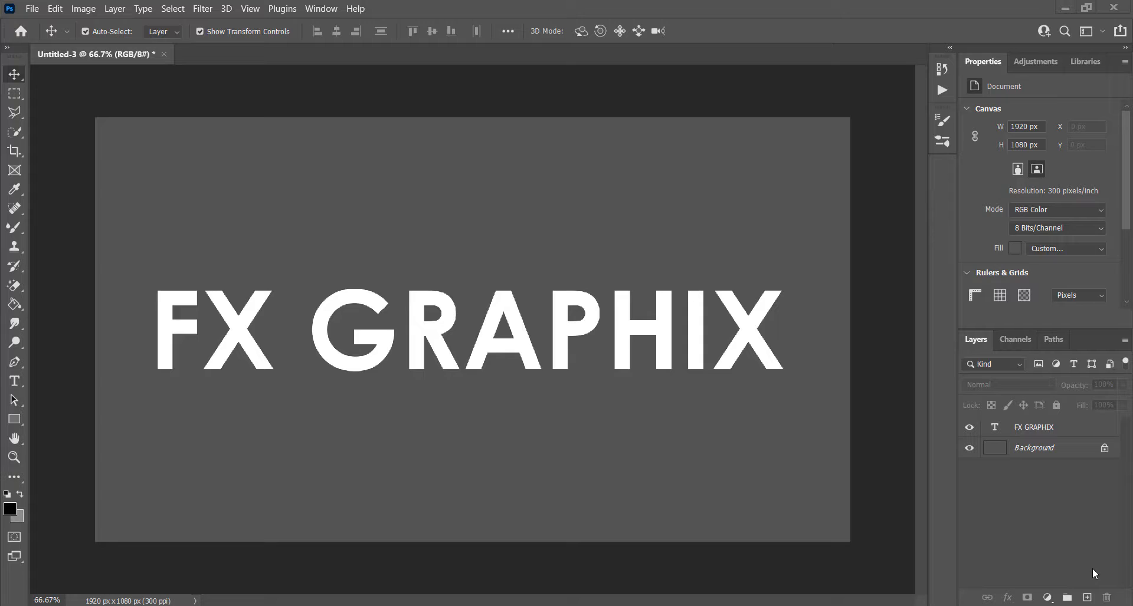
Step: Draw a diagonal Polygonal Lasso selection around the upper part of the FX GRAPHIX text
{"action": "left_click", "coordinate": [14, 112]}
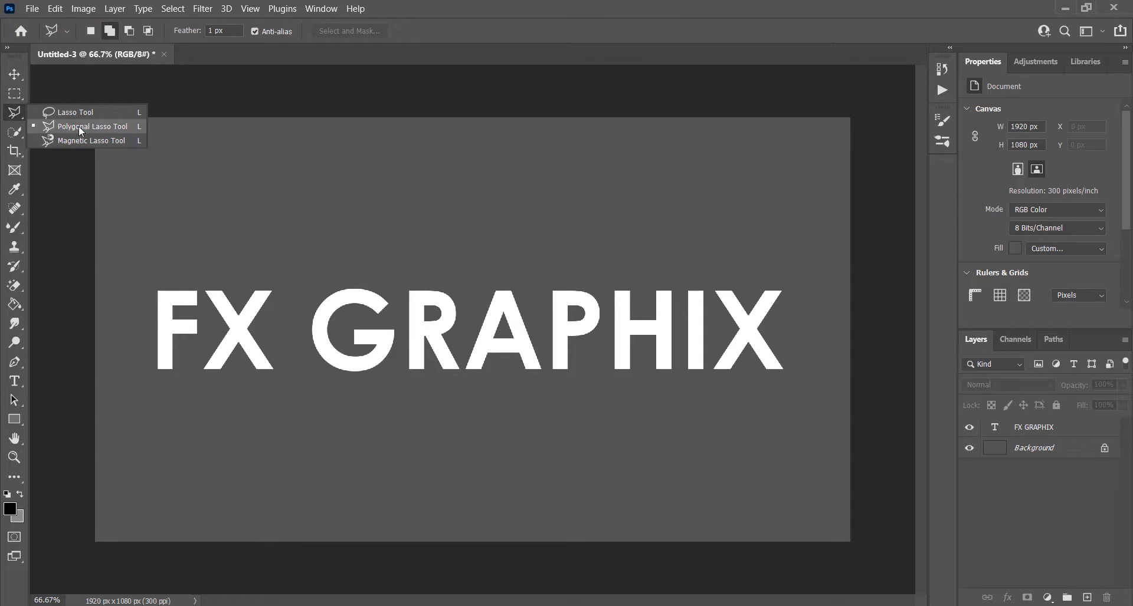
{"action": "left_click", "coordinate": [1033, 427]}
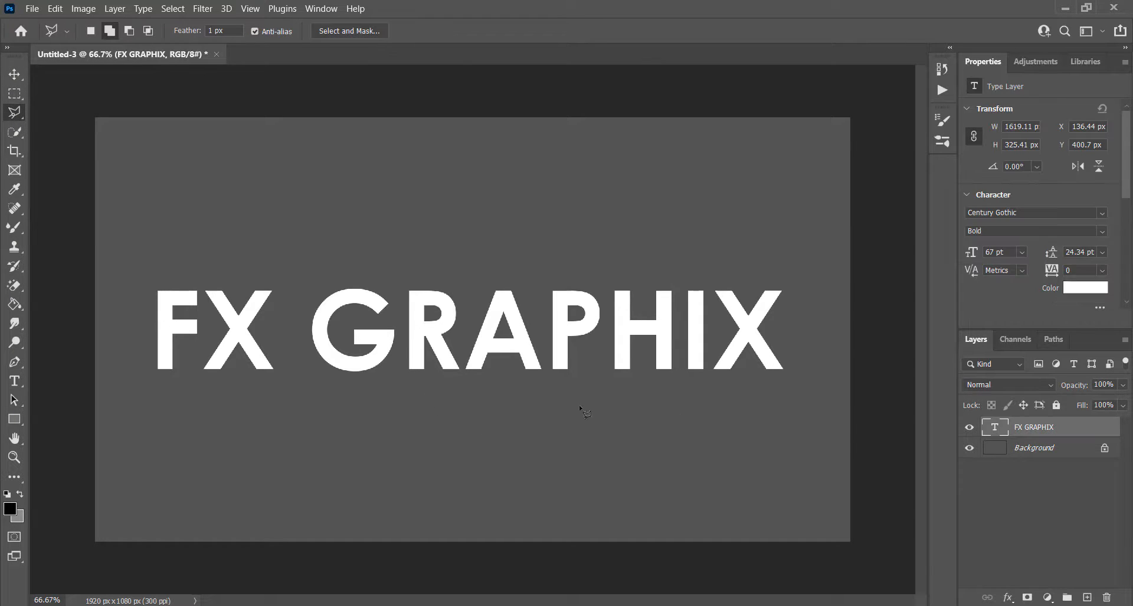
{"action": "left_click_drag", "start_coordinate": [150, 313], "coordinate": [678, 374]}
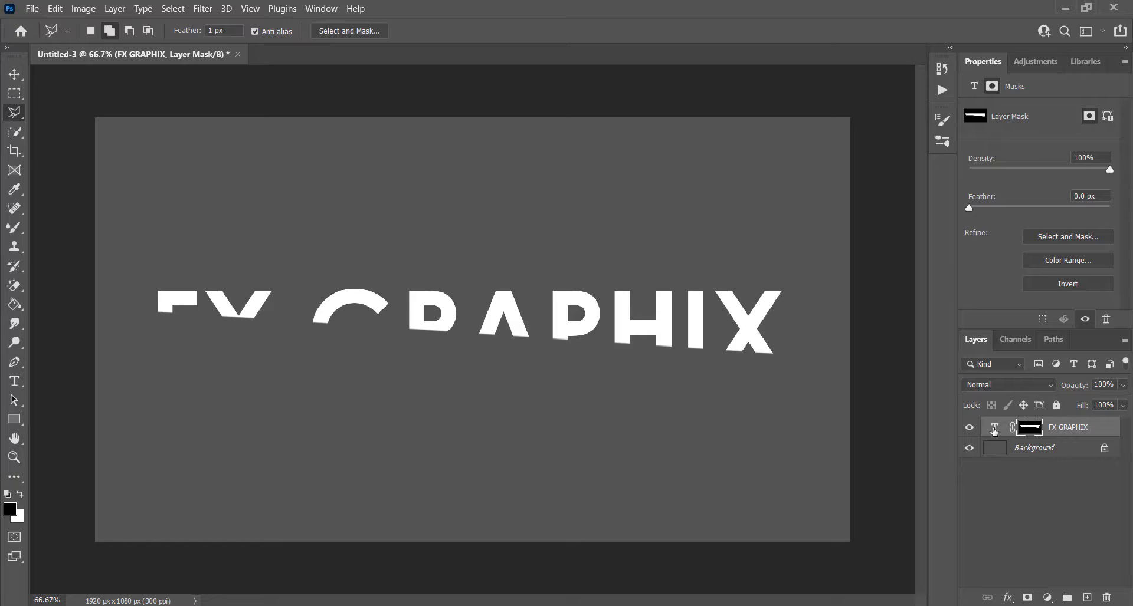
Step: Duplicate the masked text layer, invert the copy's mask, and offset the copy with the Move Tool
{"action": "key", "text": "ctrl+j"}
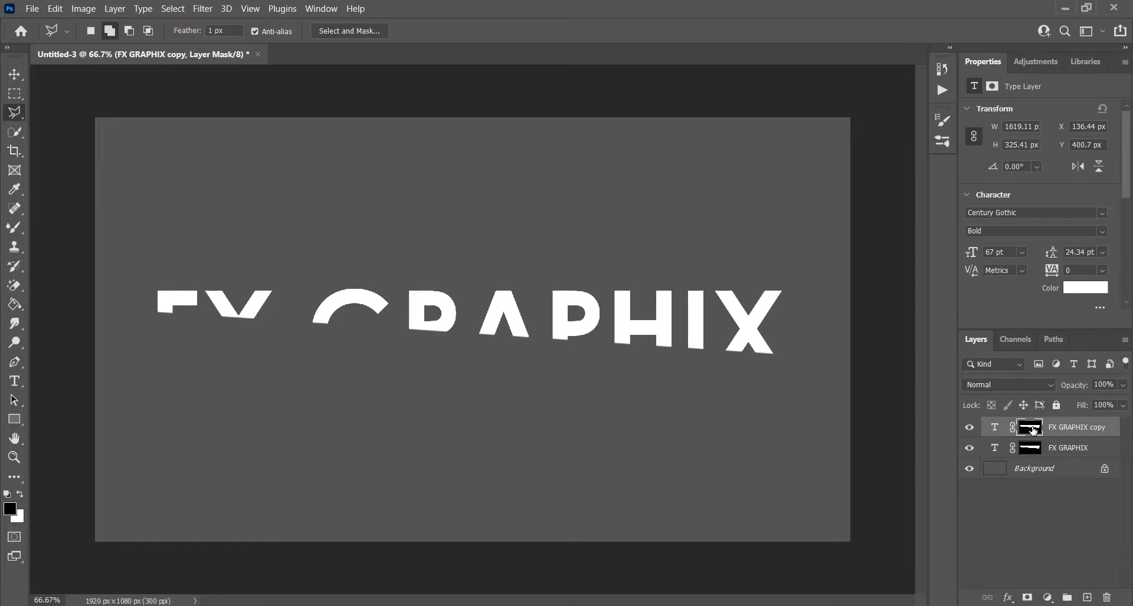
{"action": "left_click", "coordinate": [1027, 426]}
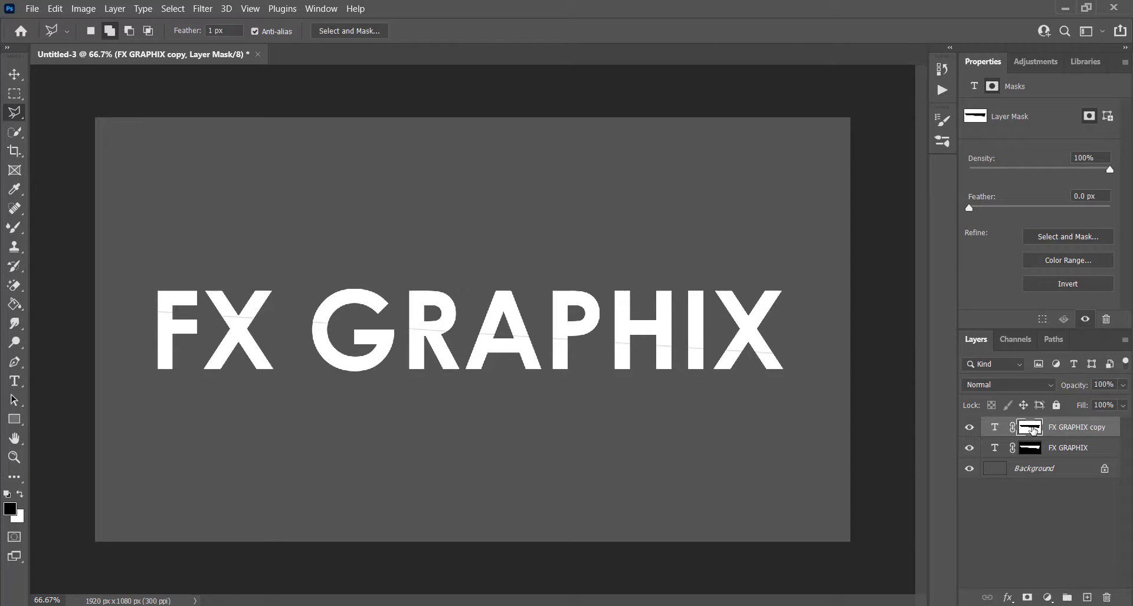
{"action": "left_click", "coordinate": [13, 73]}
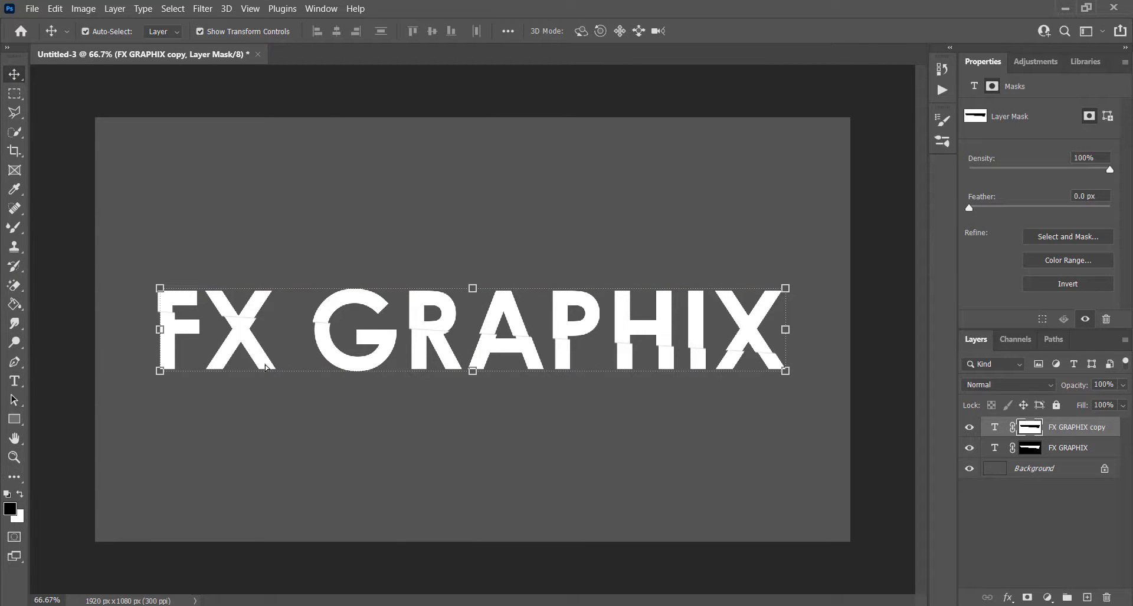
{"action": "left_click", "coordinate": [1029, 427]}
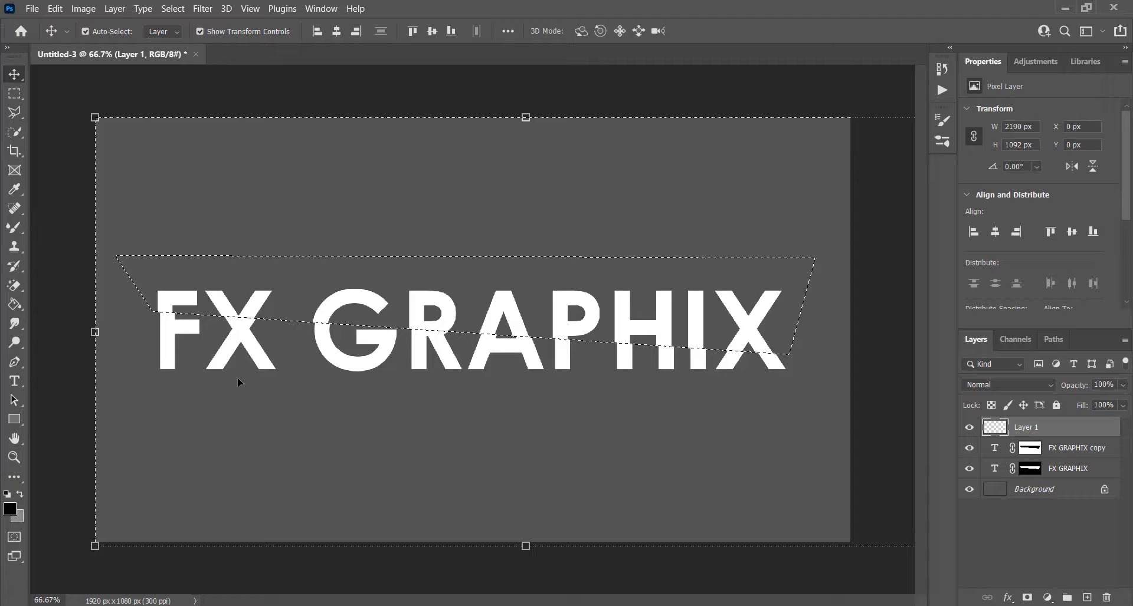
{"action": "mouse_move", "coordinate": [13, 226]}
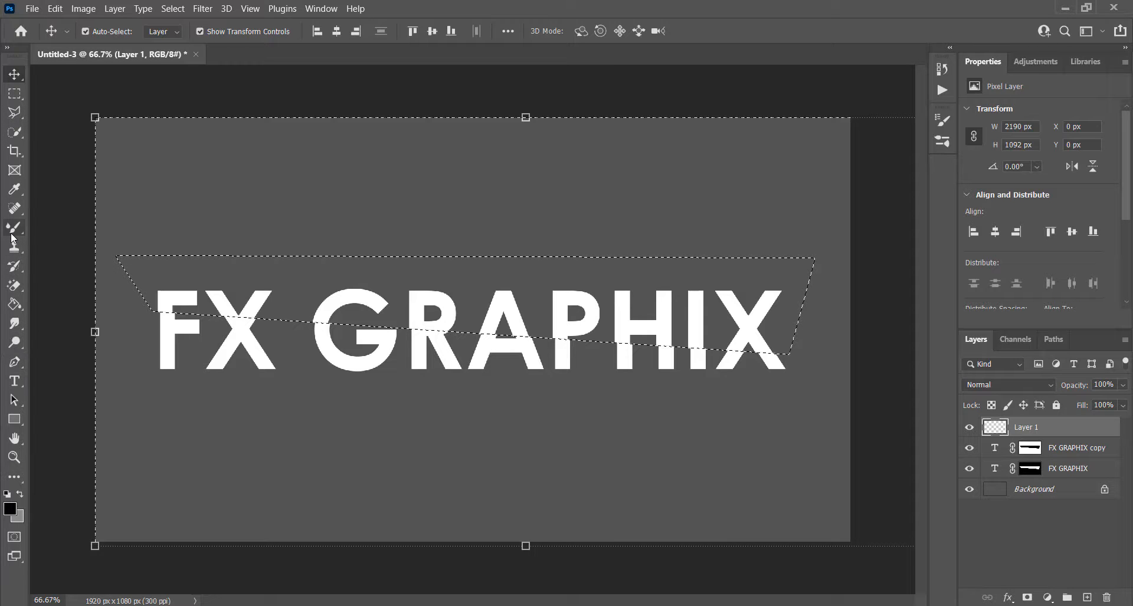
Step: Brush a straight black line along the diagonal cut on Layer 1
{"action": "left_click", "coordinate": [14, 226]}
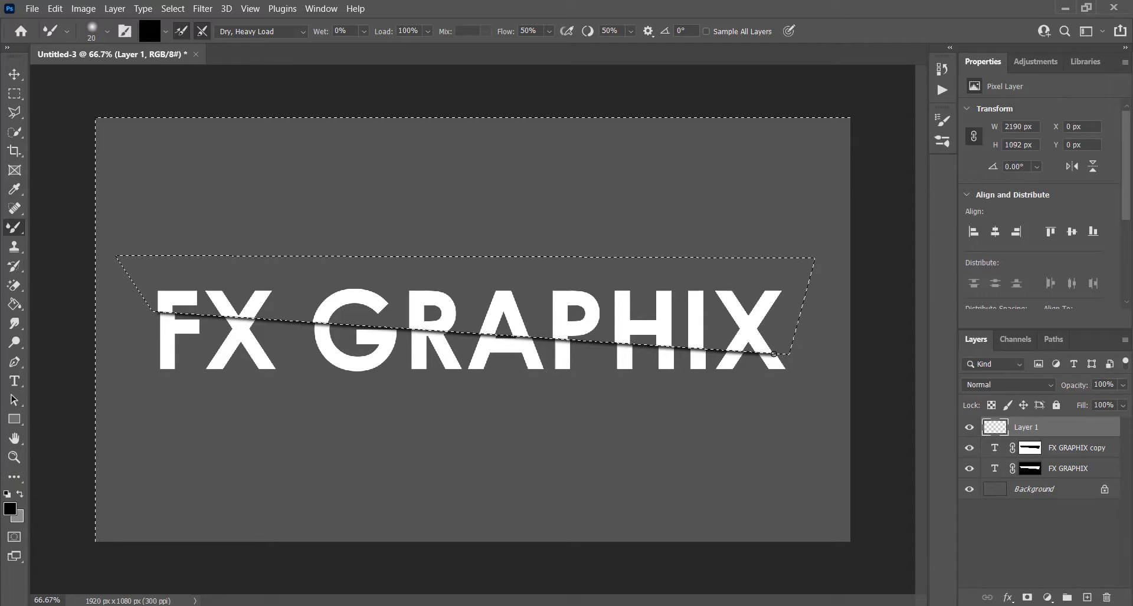
{"action": "left_click", "coordinate": [12, 75]}
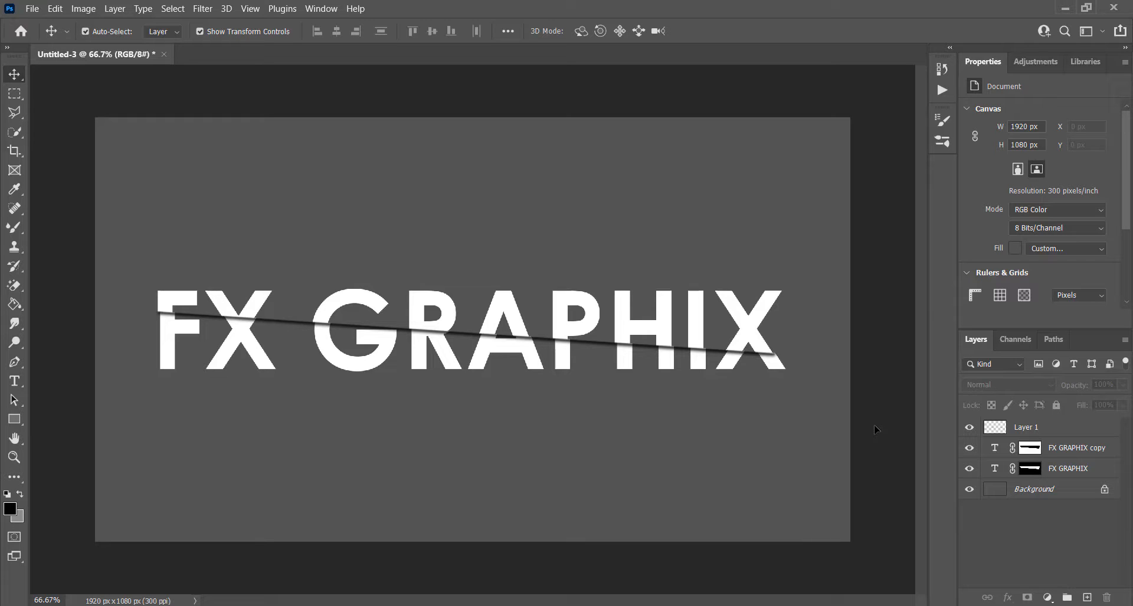
{"action": "mouse_move", "coordinate": [425, 383]}
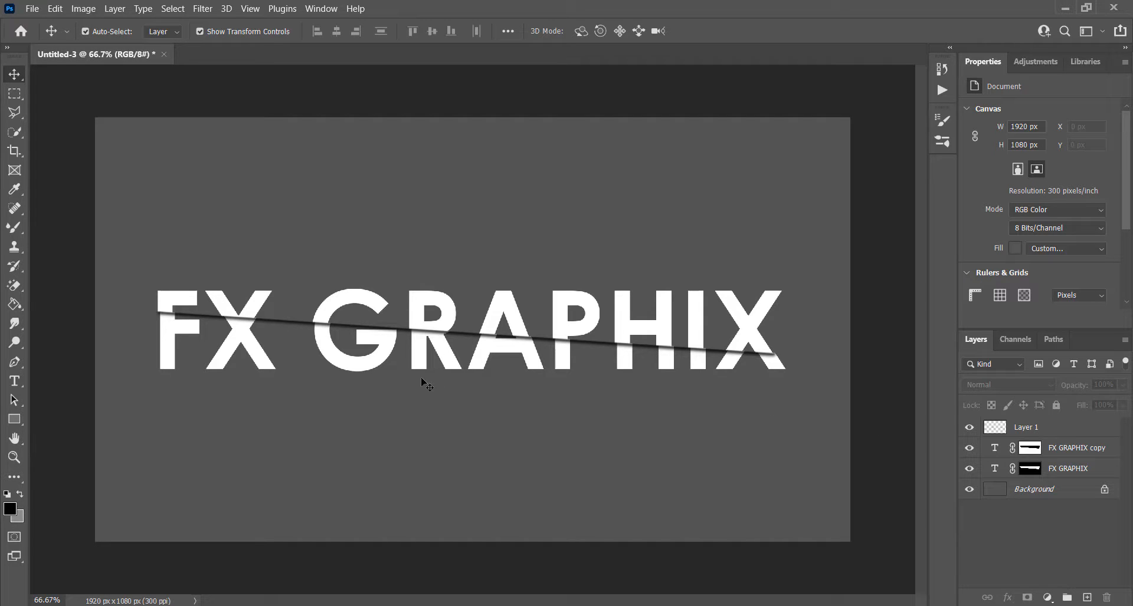